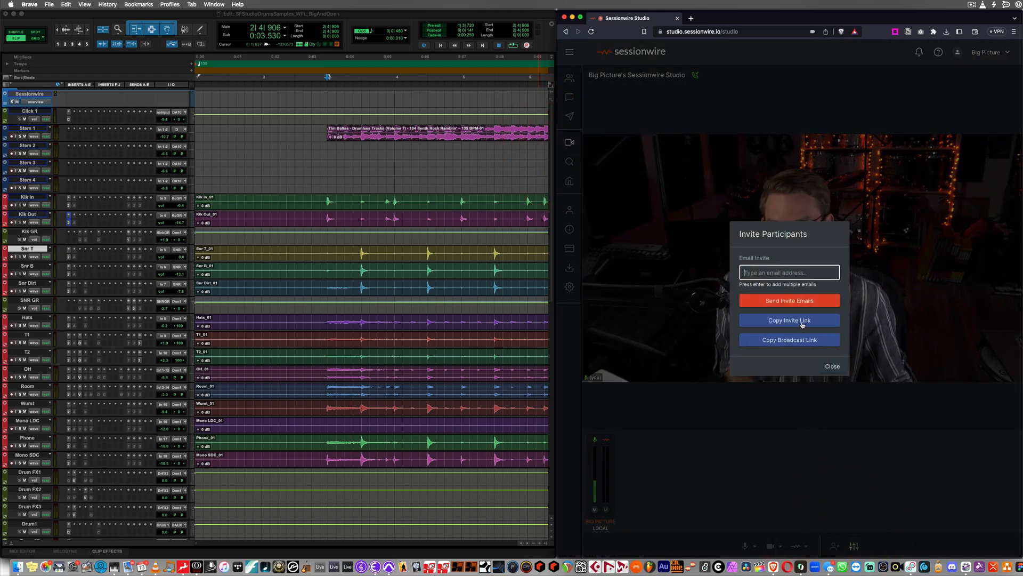
Copy the guest invite link from the Invite Participants dialog.
{"action": "left_click", "coordinate": [789, 320]}
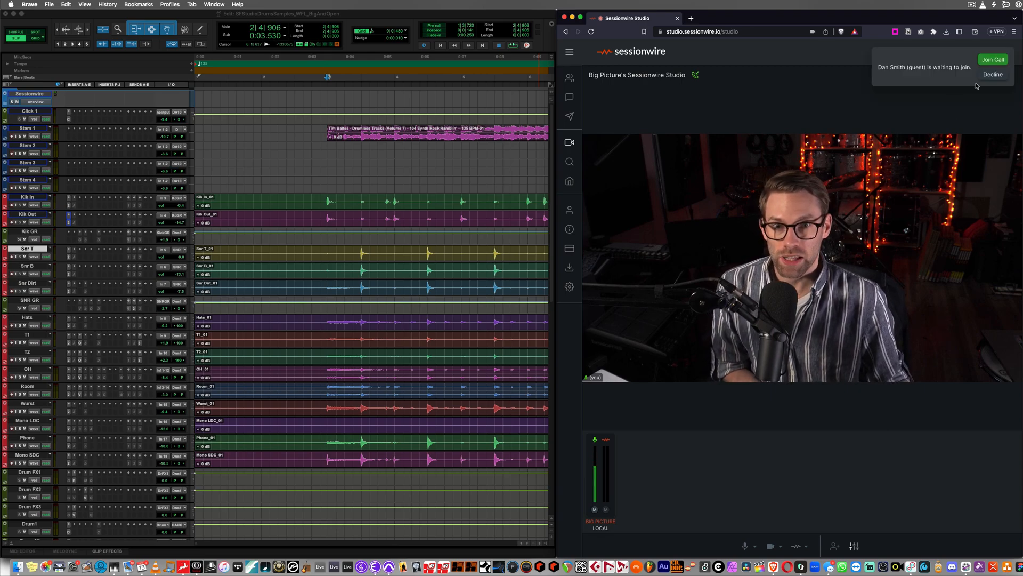
{"action": "left_click", "coordinate": [993, 59]}
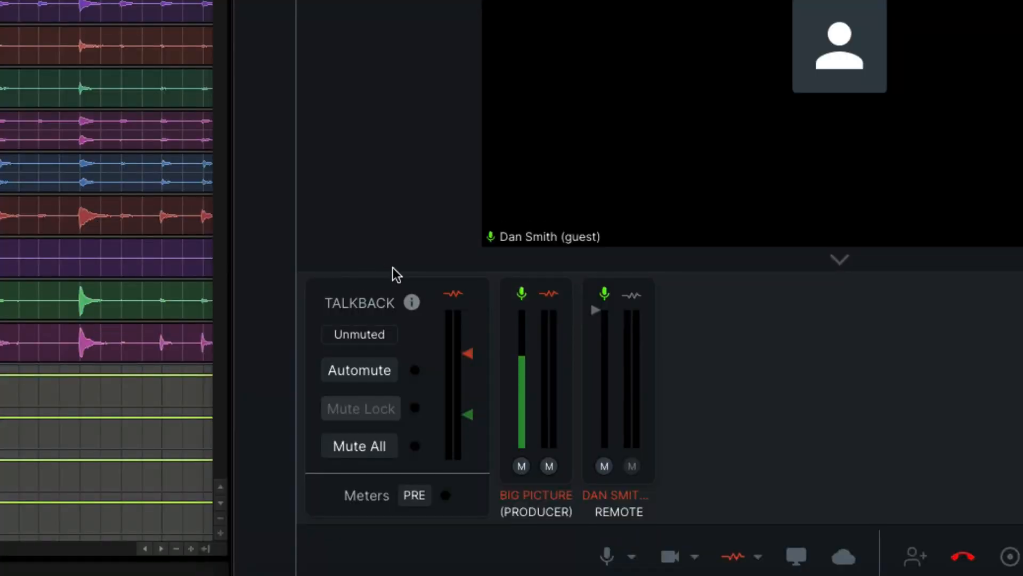
{"action": "mouse_move", "coordinate": [274, 343]}
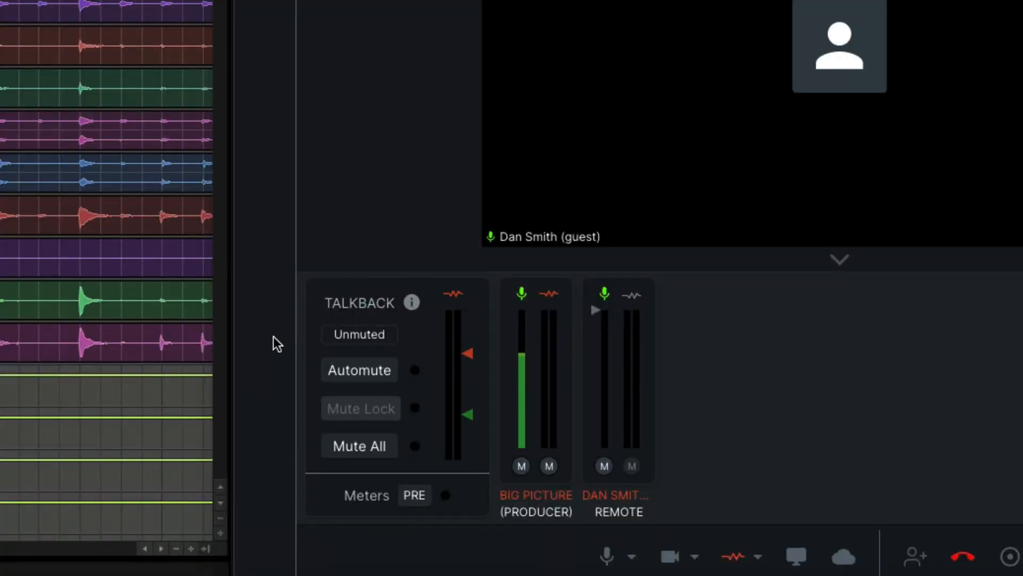
{"action": "mouse_move", "coordinate": [419, 247]}
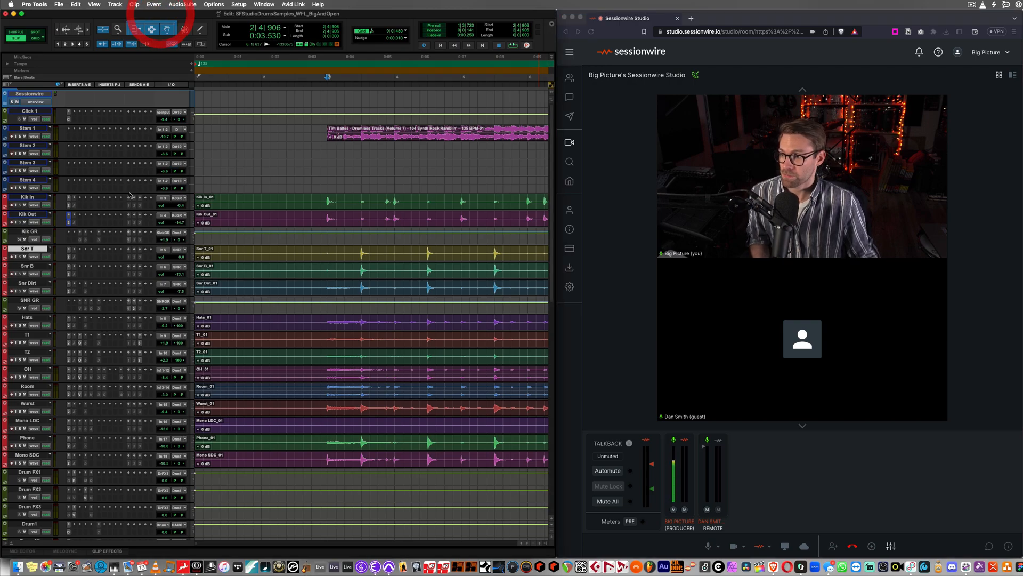
Open the Sessionwire Send insert on the RED DA aux track.
{"action": "scroll", "scroll_direction": "down", "scroll_amount": 3}
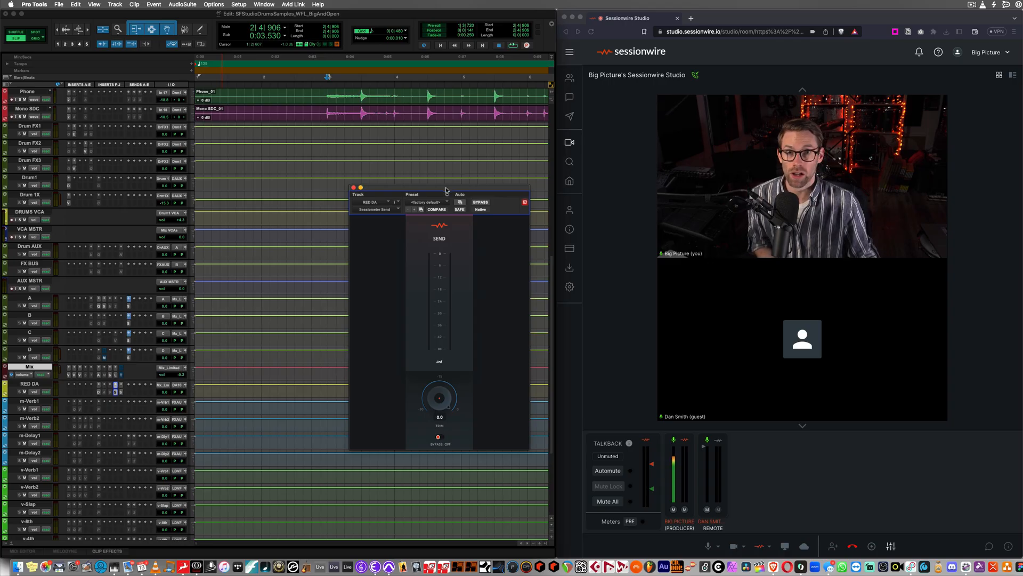
{"action": "left_click", "coordinate": [354, 187]}
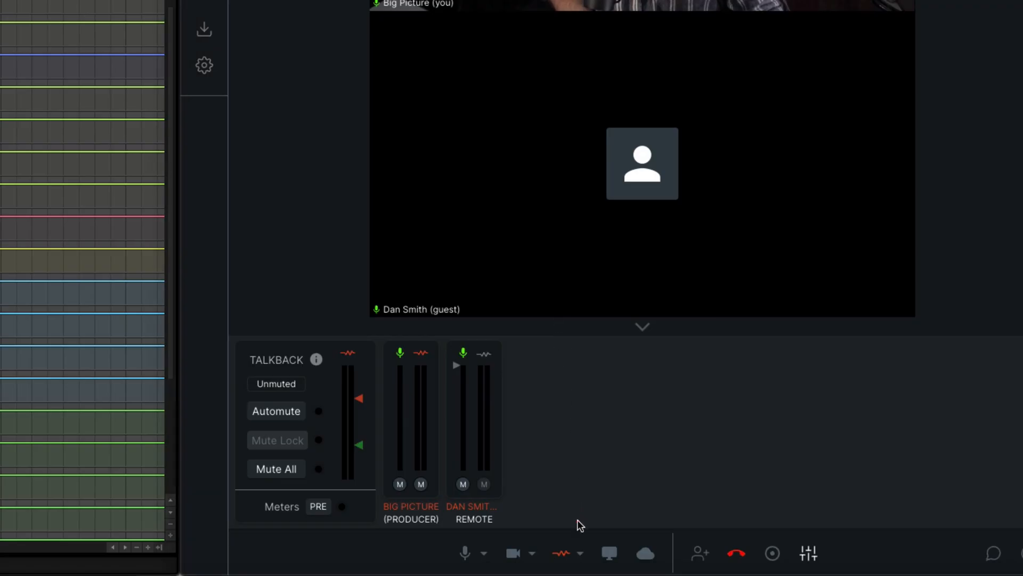
{"action": "left_click", "coordinate": [564, 553]}
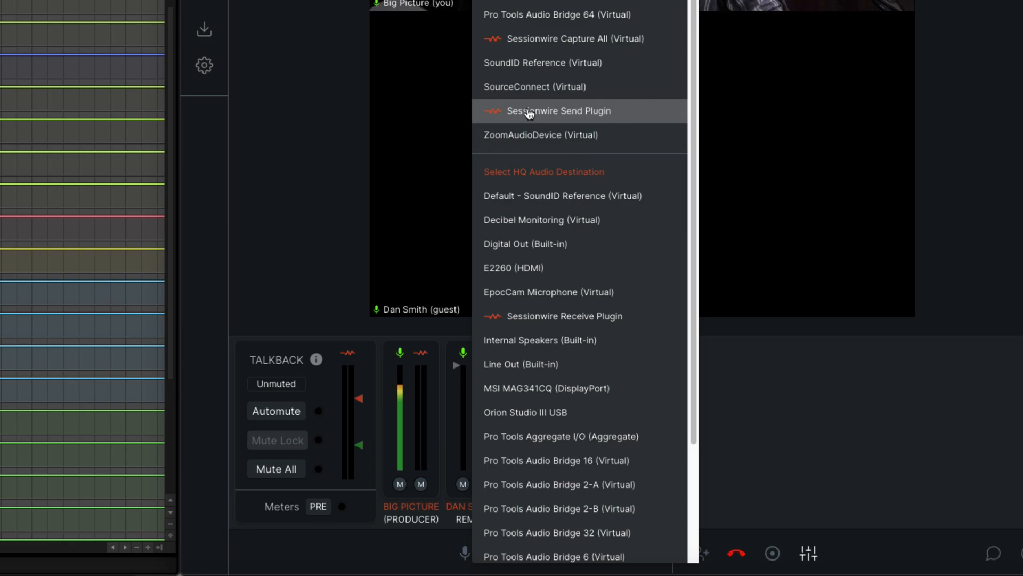
{"action": "mouse_move", "coordinate": [490, 114]}
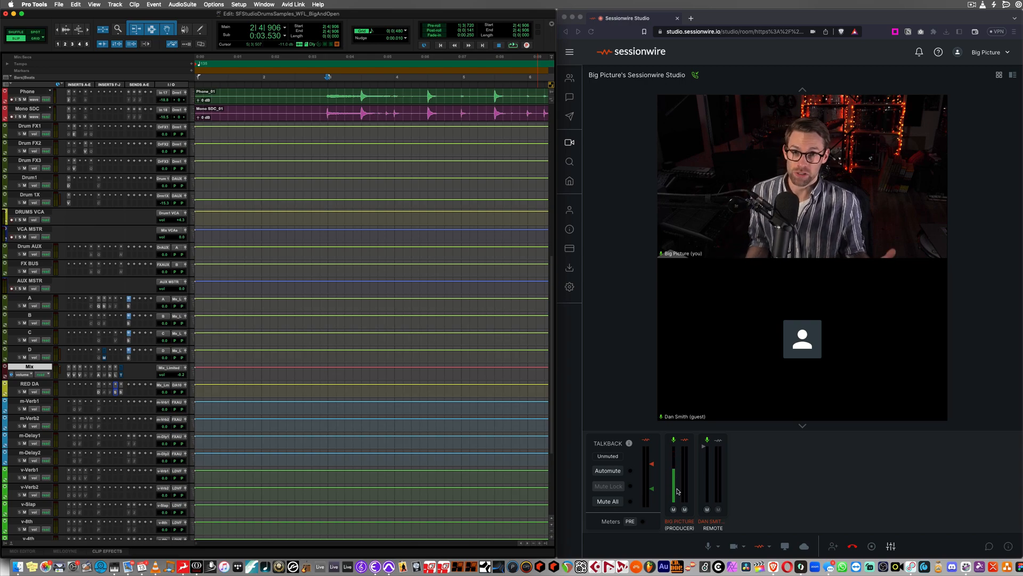
{"action": "mouse_move", "coordinate": [607, 470]}
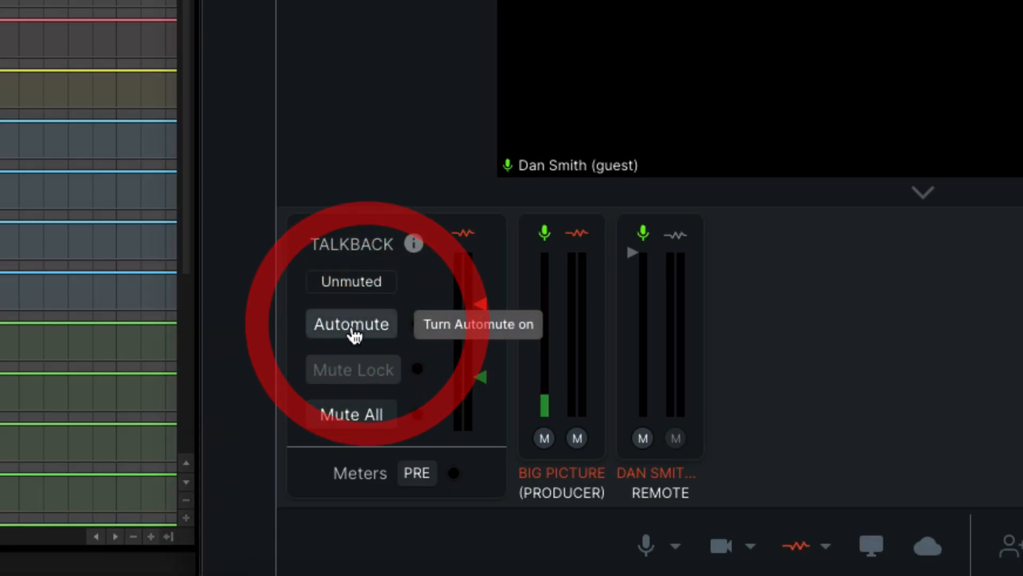
Enable Talkback Automute, play the session, and lower the red and green thresholds.
{"action": "left_click", "coordinate": [351, 323]}
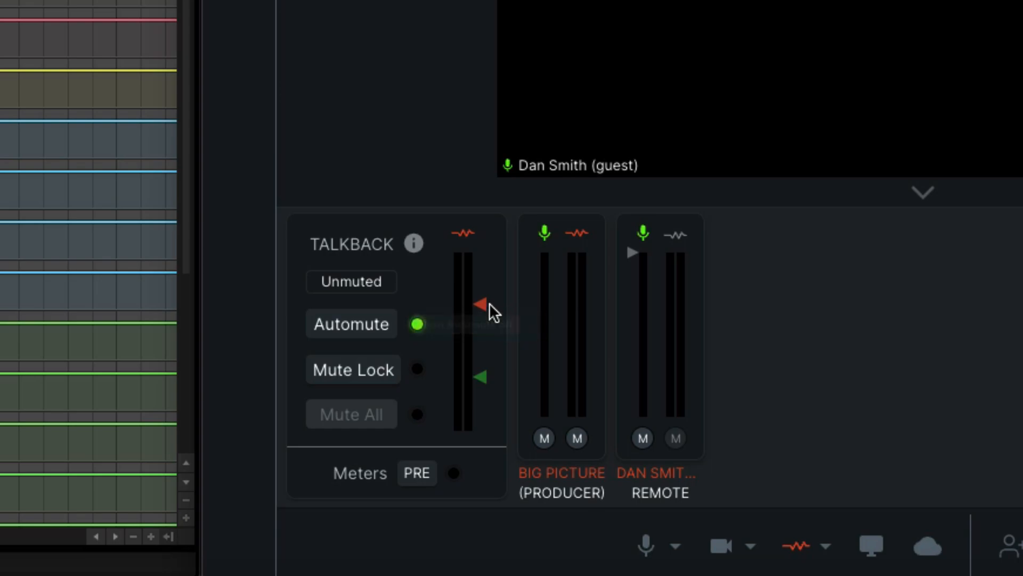
{"action": "mouse_move", "coordinate": [480, 305]}
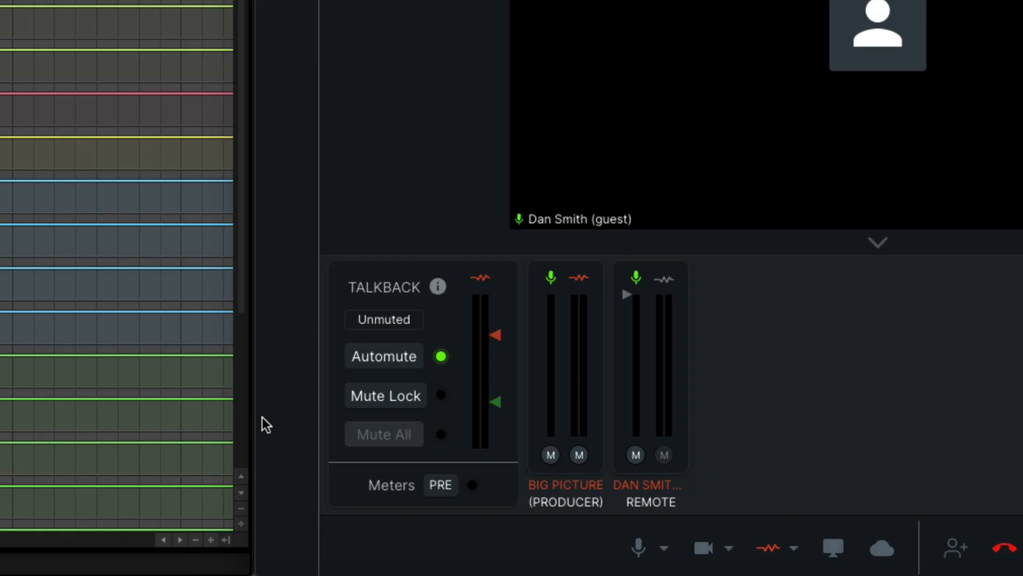
{"action": "left_click", "coordinate": [636, 547]}
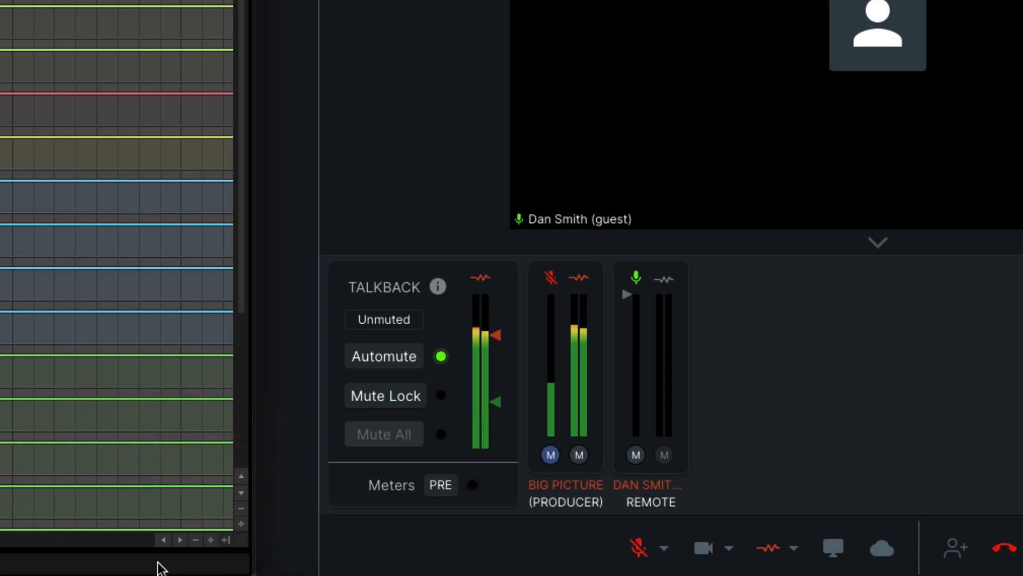
{"action": "left_click", "coordinate": [384, 319]}
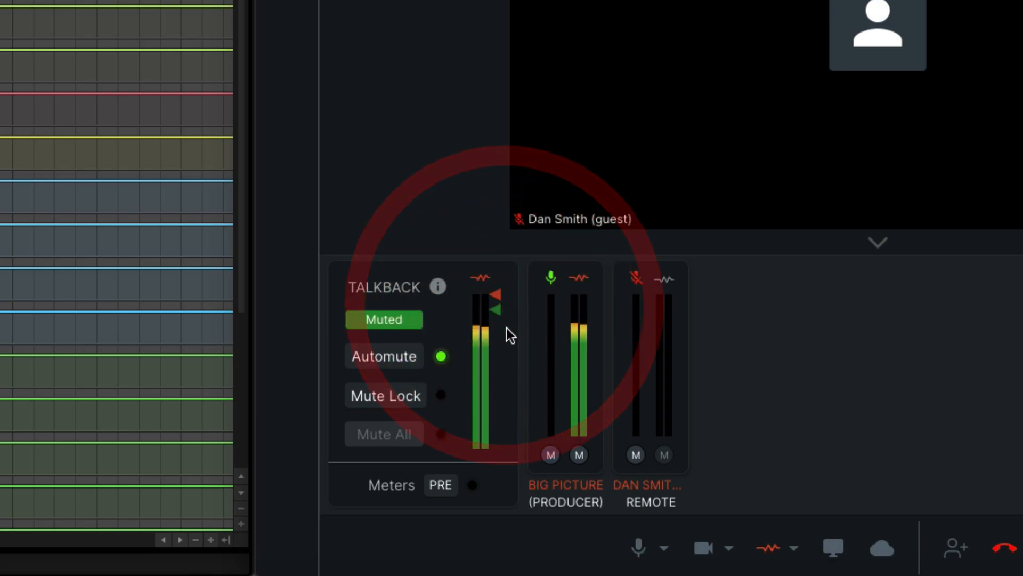
{"action": "left_click", "coordinate": [384, 320]}
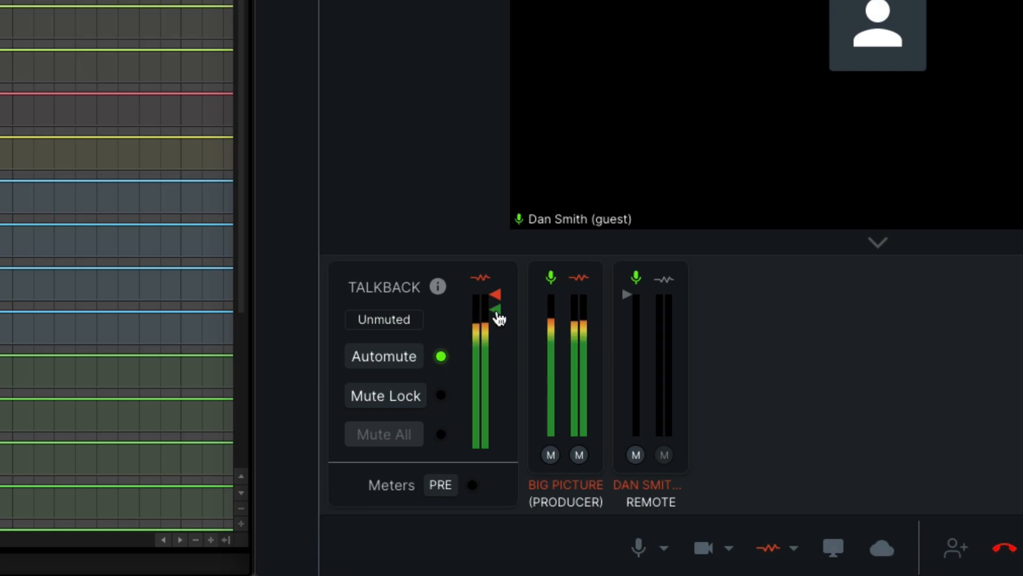
{"action": "mouse_move", "coordinate": [554, 330]}
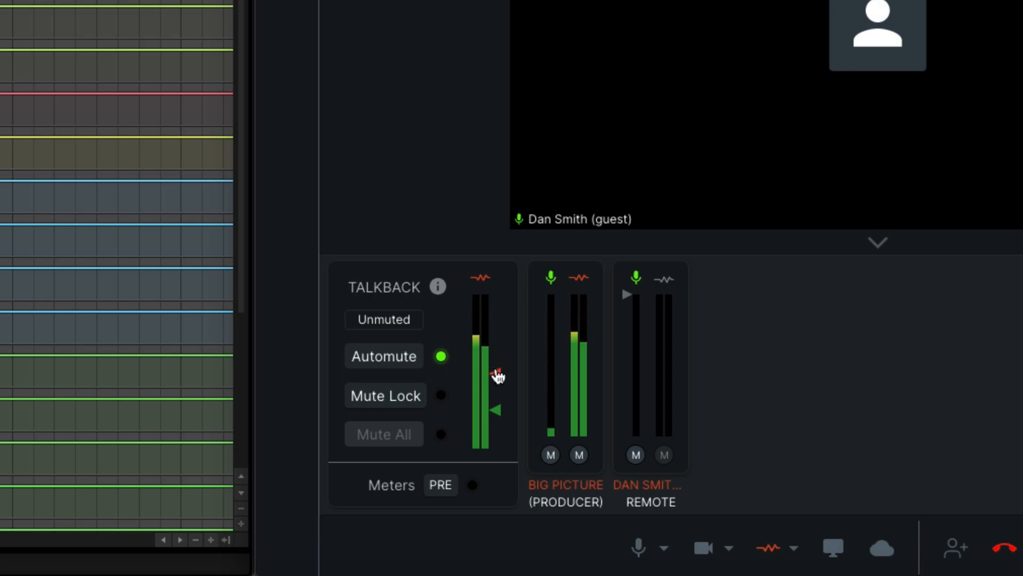
{"action": "left_click", "coordinate": [384, 320]}
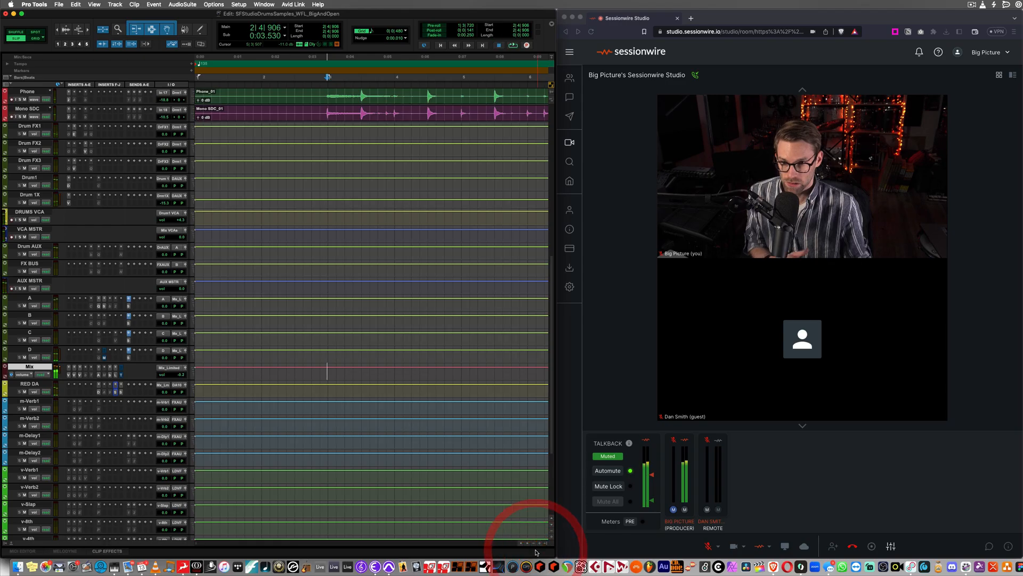
Stop and restart playback, checking talkback switches between Muted and Unmuted.
{"action": "left_click", "coordinate": [607, 455]}
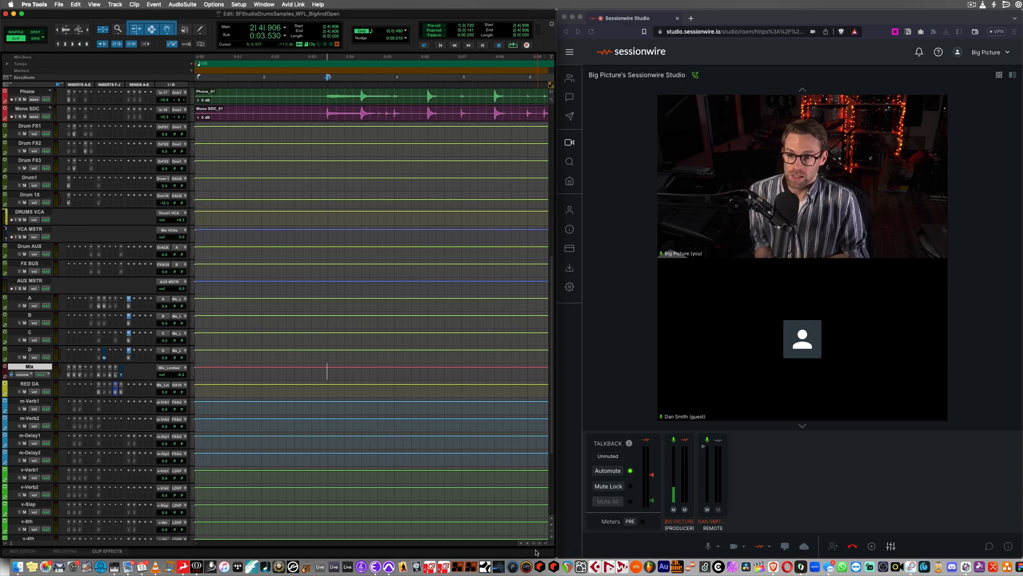
{"action": "mouse_move", "coordinate": [805, 505]}
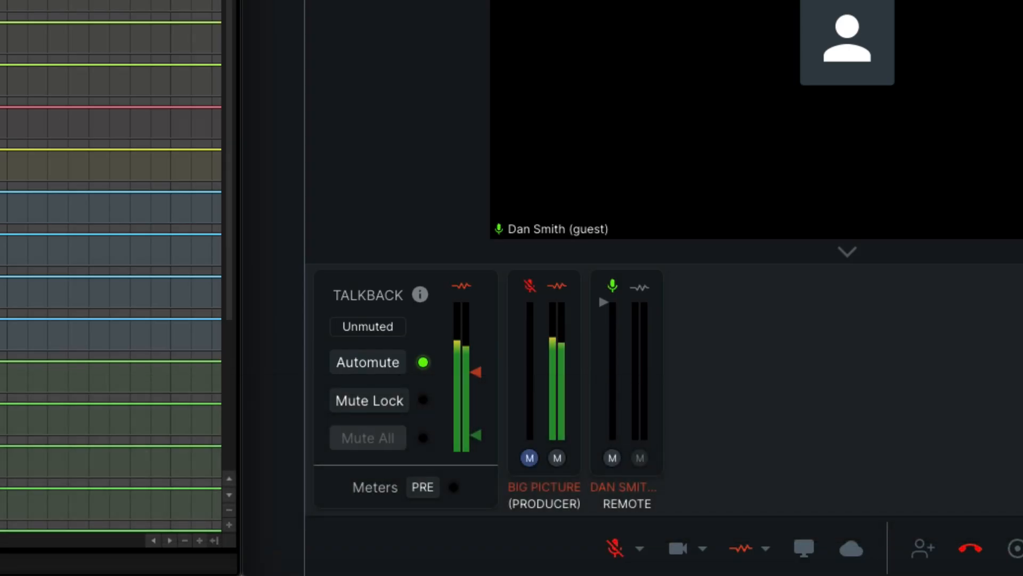
{"action": "left_click", "coordinate": [367, 326]}
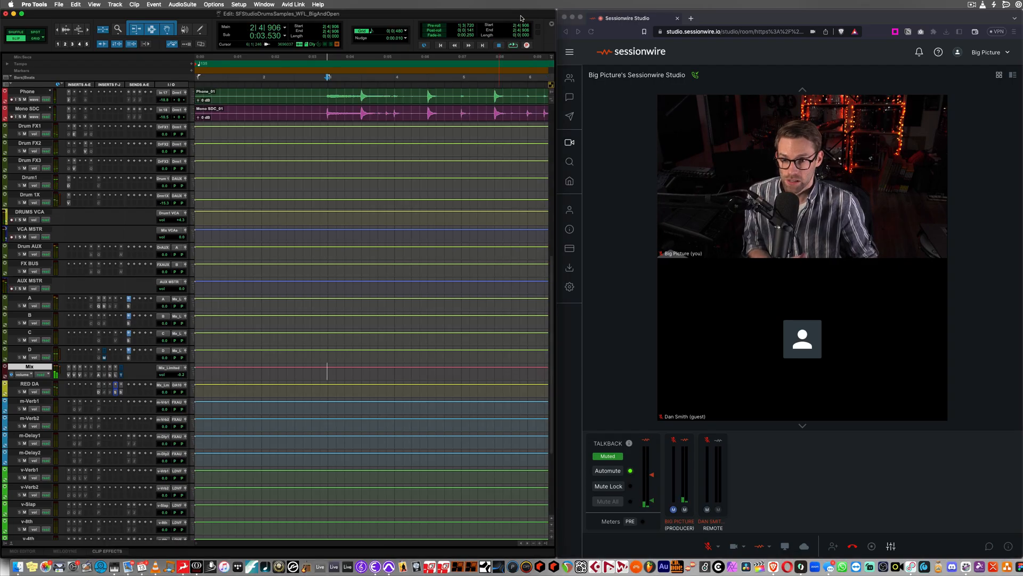
{"action": "left_click", "coordinate": [607, 455]}
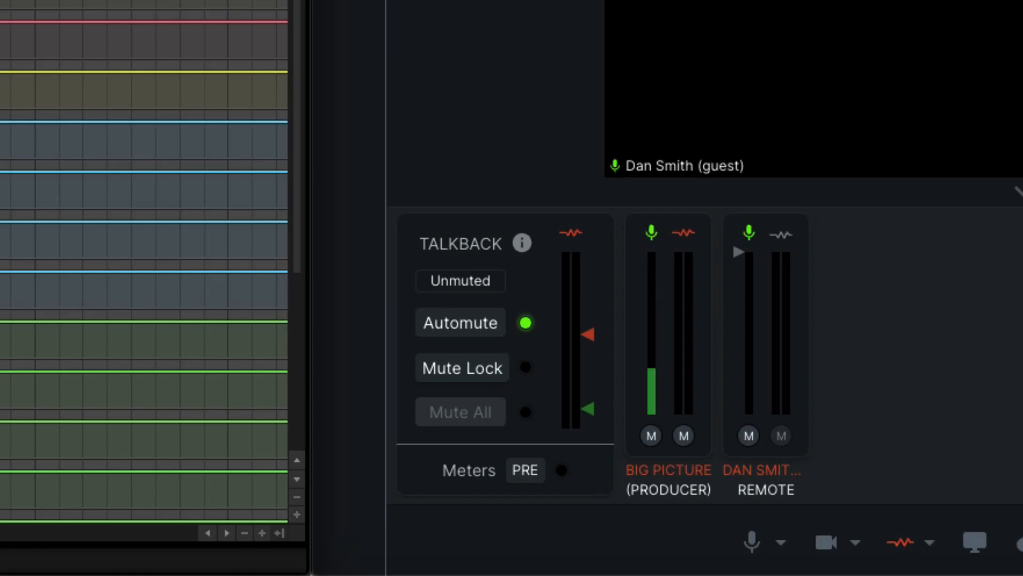
{"action": "mouse_move", "coordinate": [462, 367]}
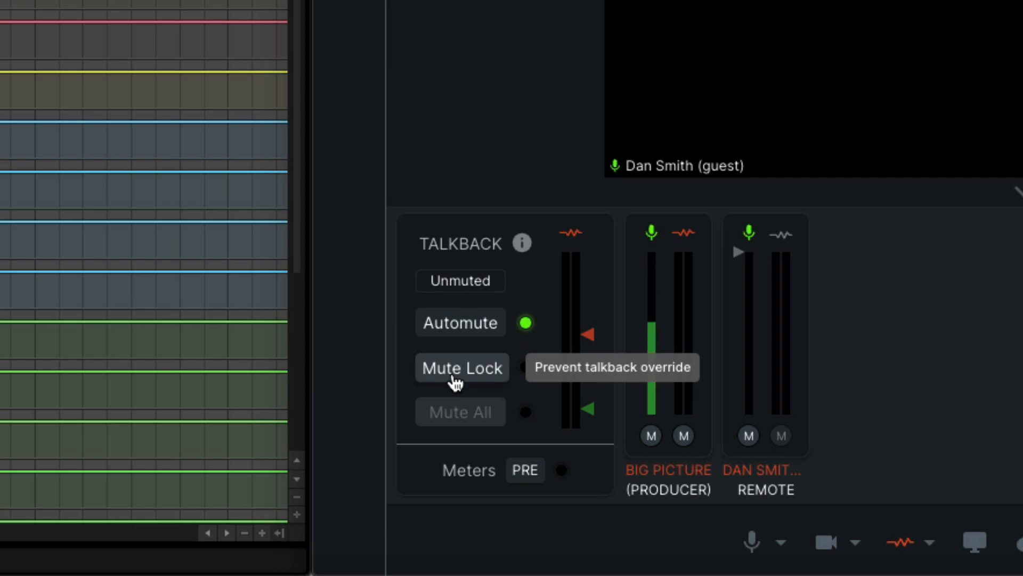
Turn on Mute Lock, then confirm the talkback override keeps the guest muted during playback.
{"action": "left_click", "coordinate": [461, 367]}
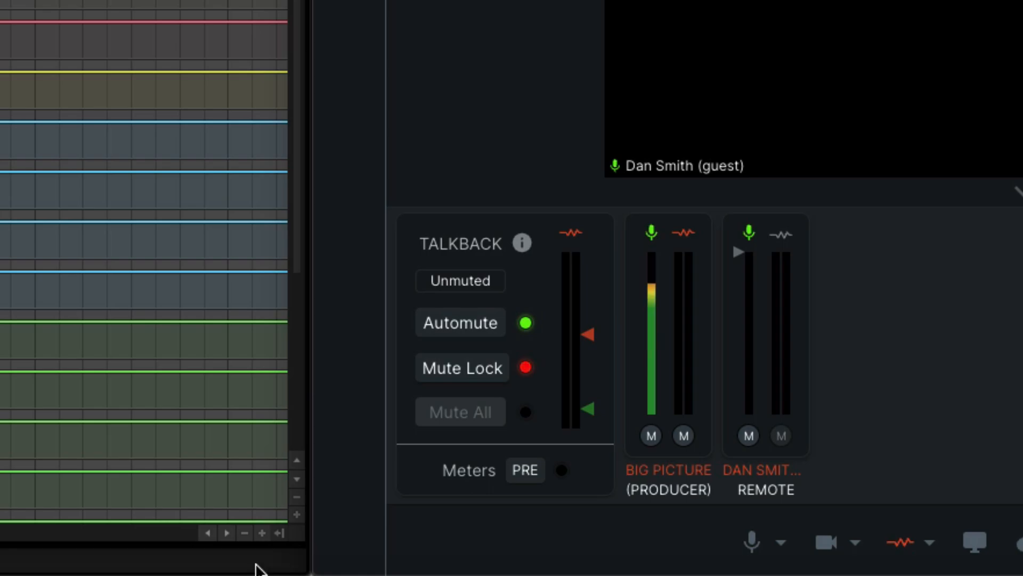
{"action": "left_click", "coordinate": [460, 280]}
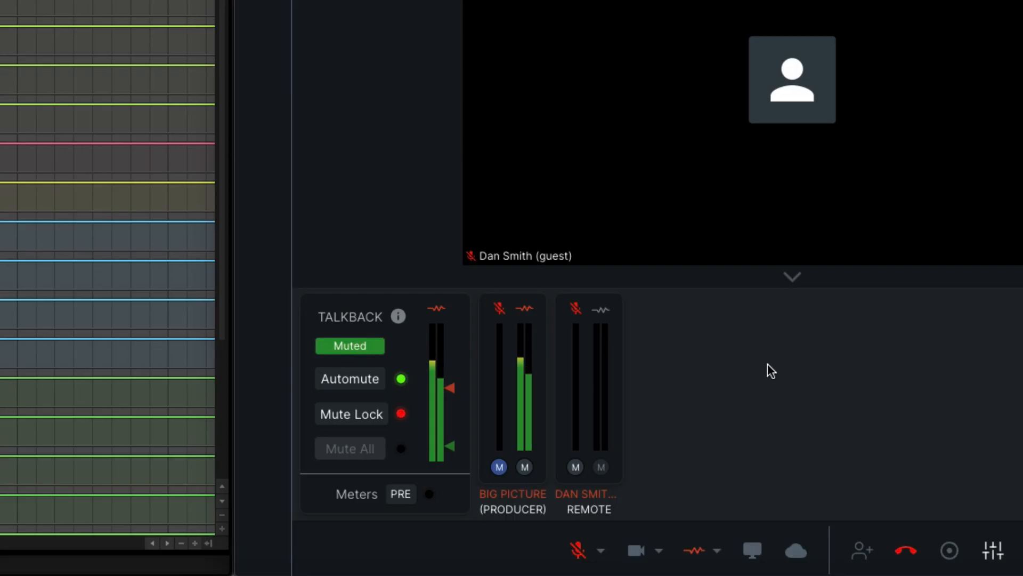
{"action": "left_click", "coordinate": [769, 365]}
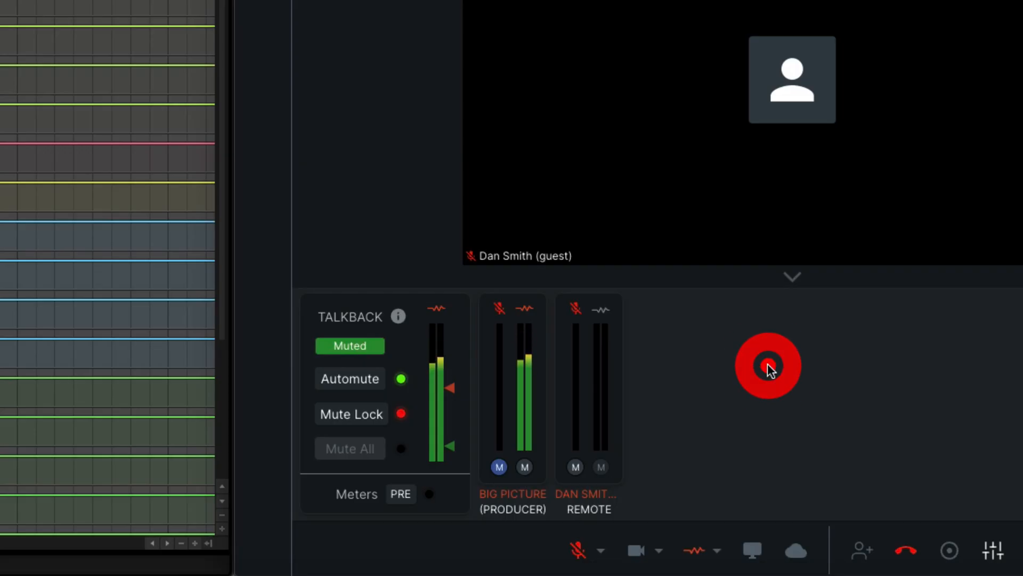
{"action": "left_click", "coordinate": [768, 366]}
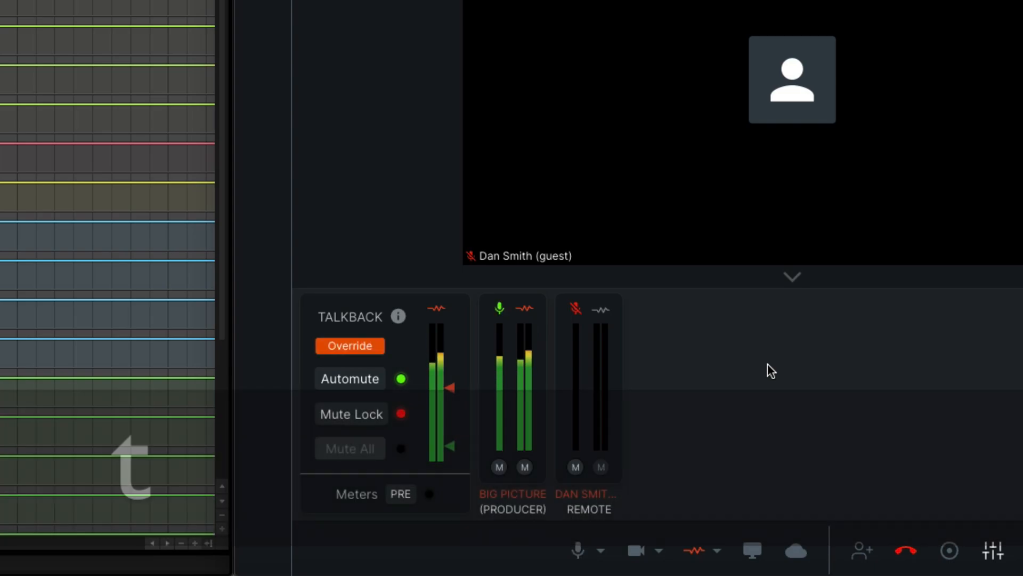
{"action": "left_click", "coordinate": [349, 346]}
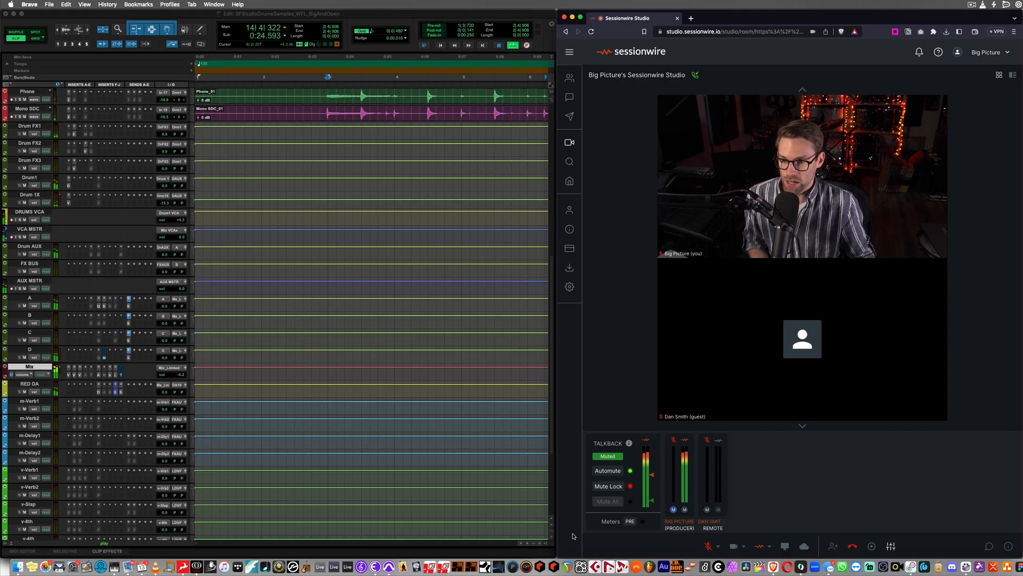
Stop playback and engage Mute All on remote talkback.
{"action": "left_click", "coordinate": [607, 456]}
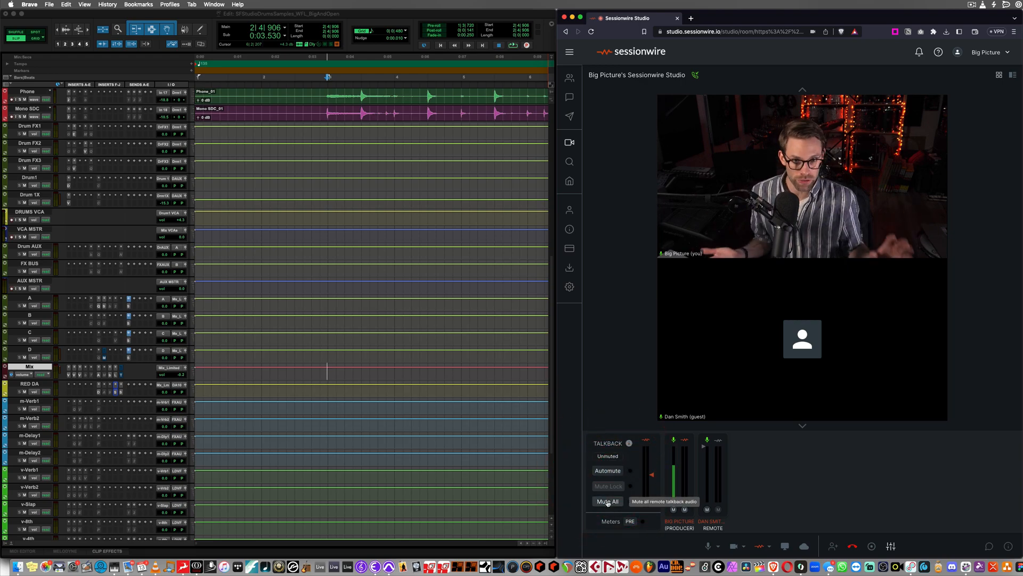
{"action": "left_click", "coordinate": [606, 501]}
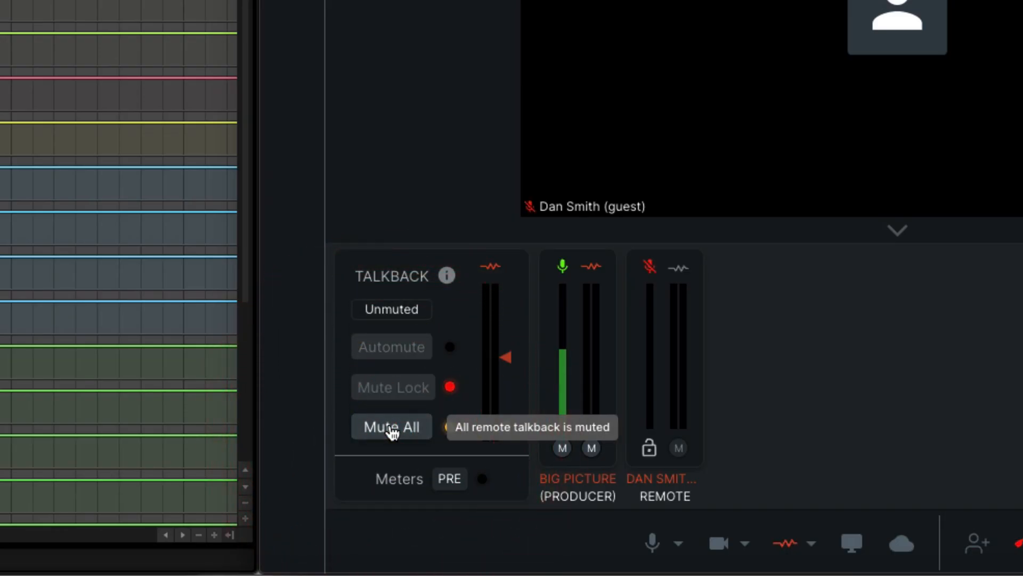